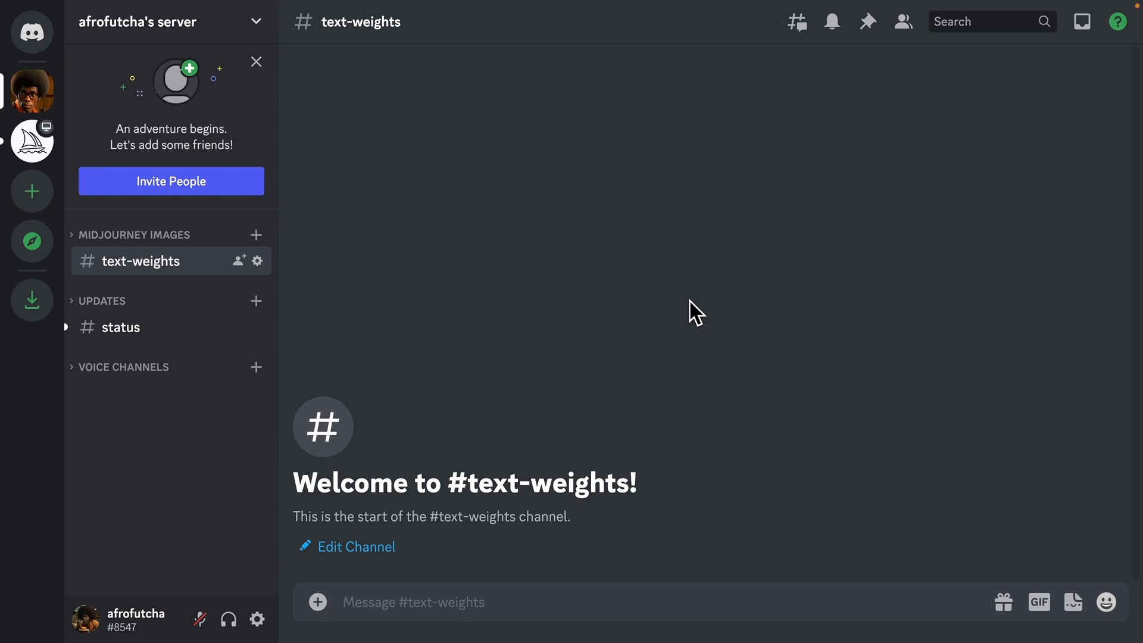
pyautogui.moveTo(333, 612)
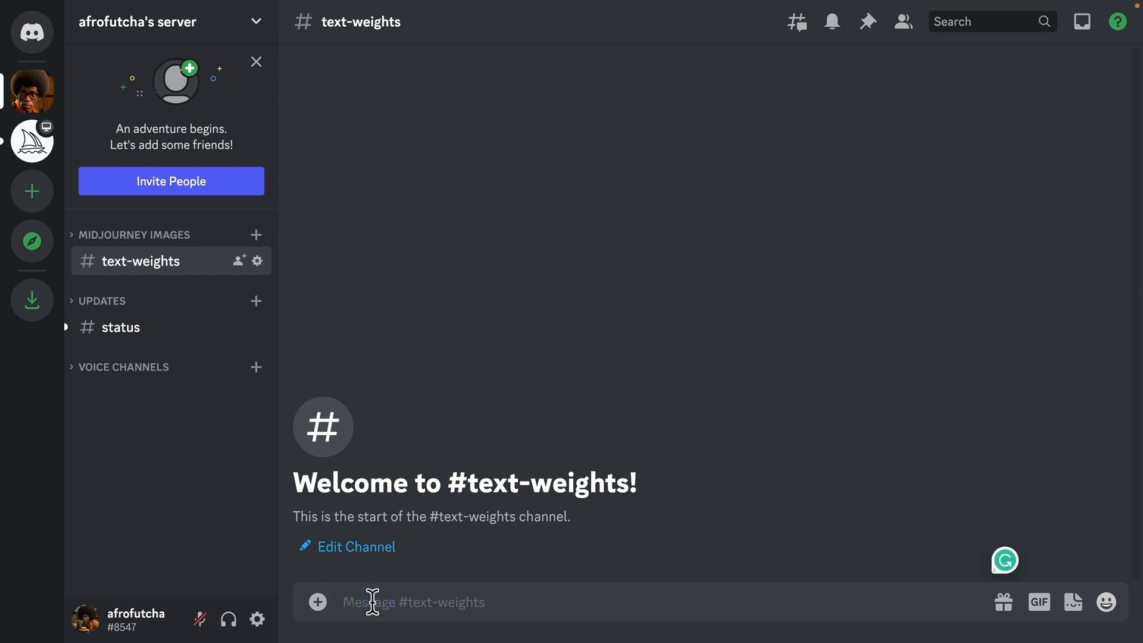
# Step: Submit the /imagine prompt 'hot dog' and get a four-image hot dog grid
pyautogui.write('/imagin')
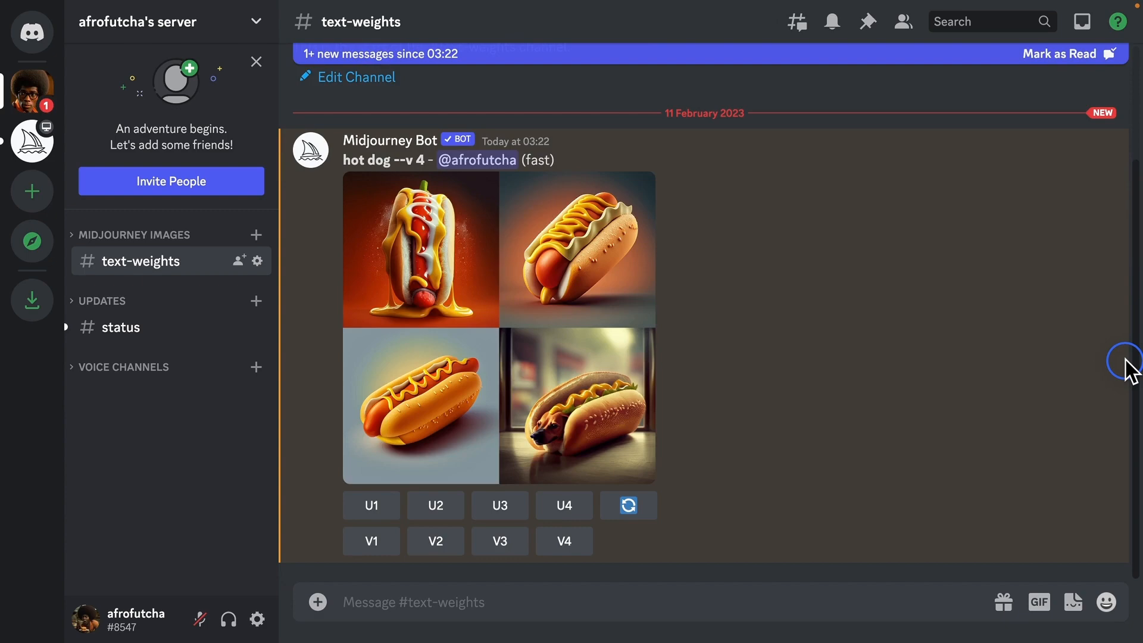
pyautogui.moveTo(560, 449)
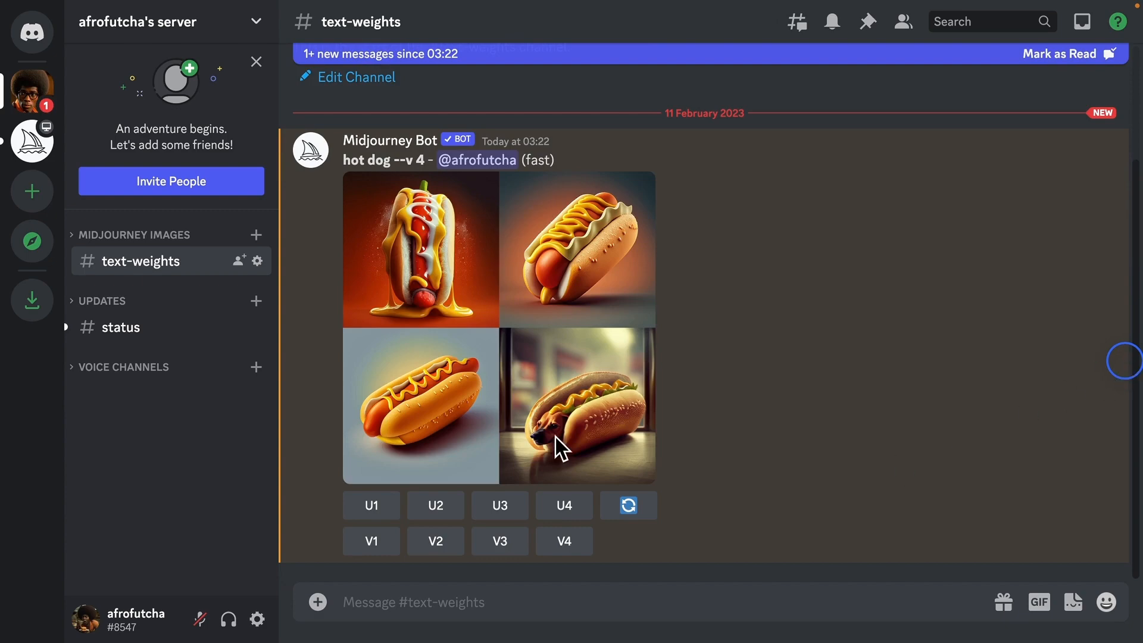
pyautogui.moveTo(575, 440)
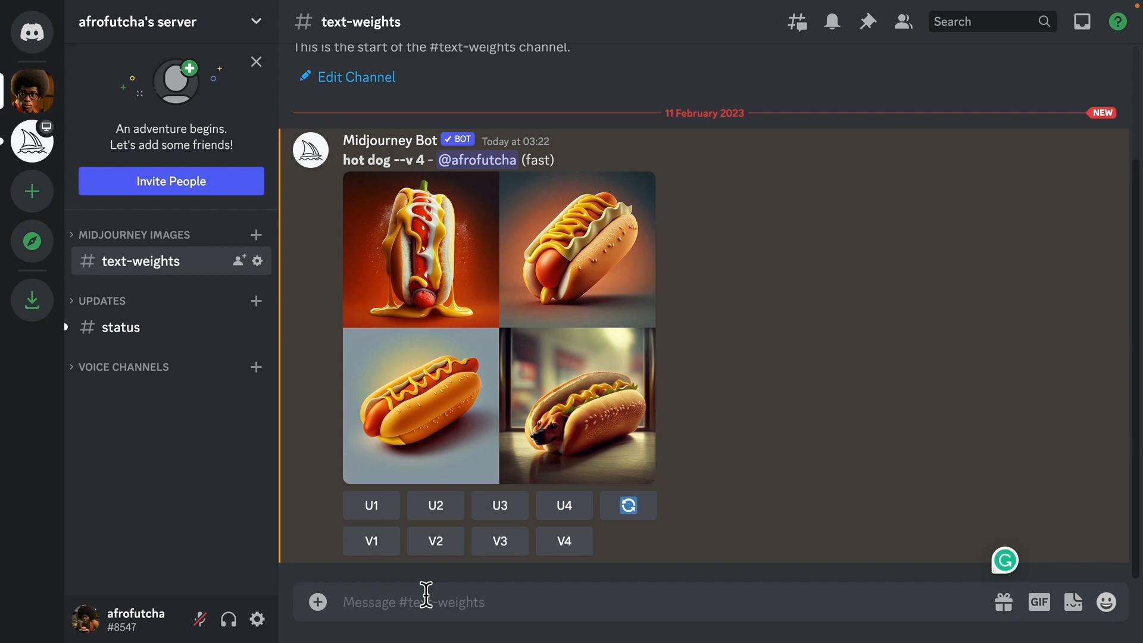
# Step: Submit the /imagine prompt 'hot:: dog::', returning four dog portraits
pyautogui.write('/imagine prompt')
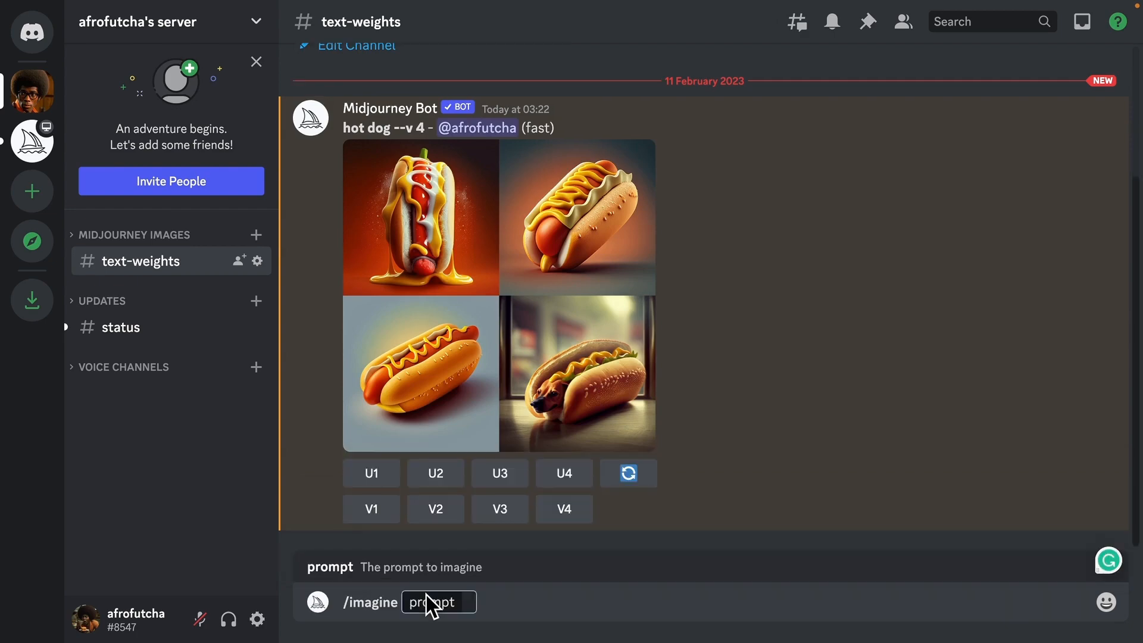
pyautogui.write('hot:: dog::')
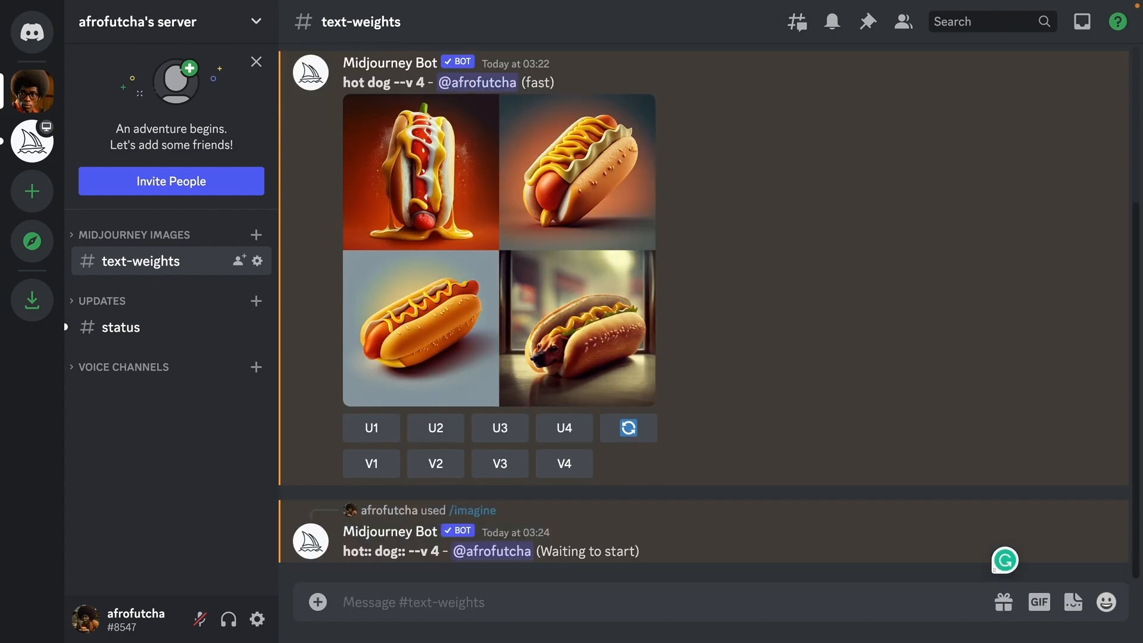
pyautogui.scroll(-3)
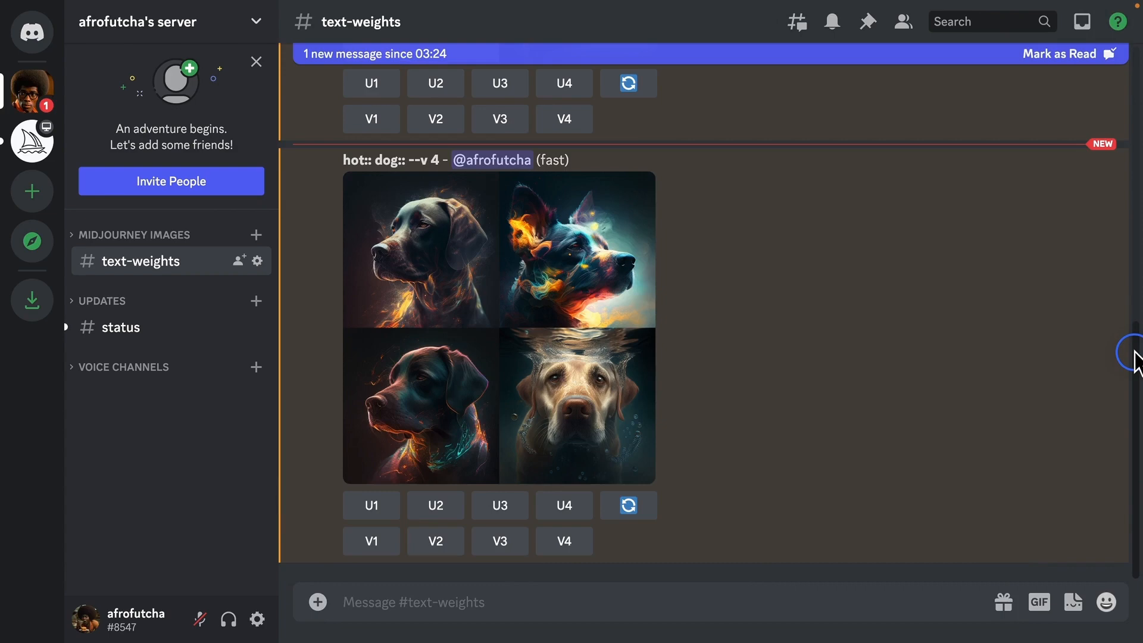
pyautogui.moveTo(450, 268)
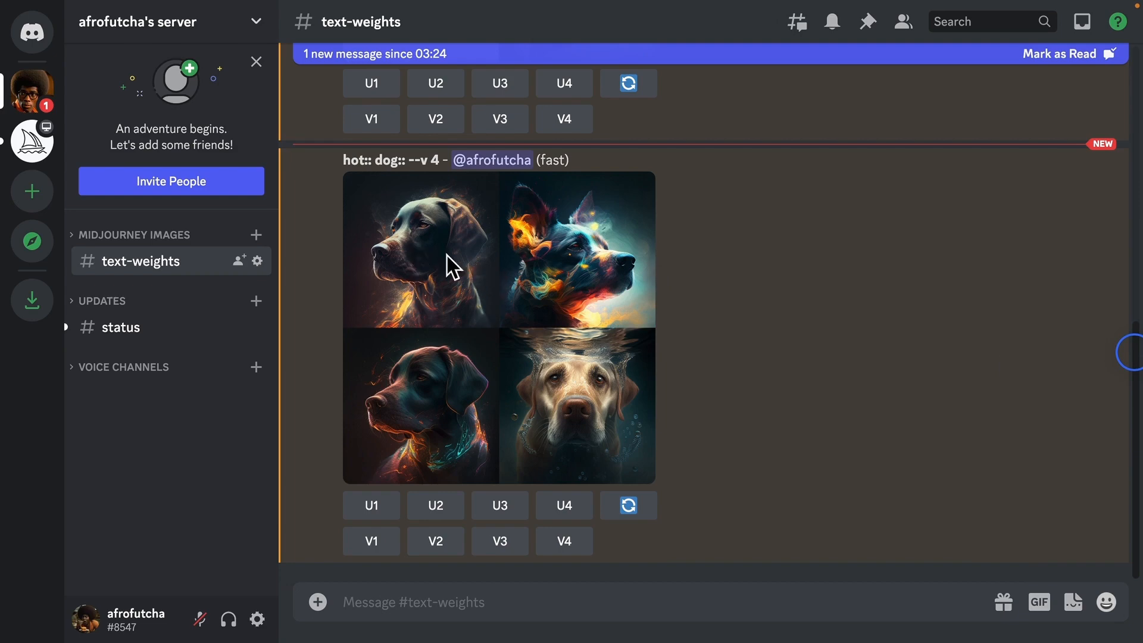
pyautogui.moveTo(615, 273)
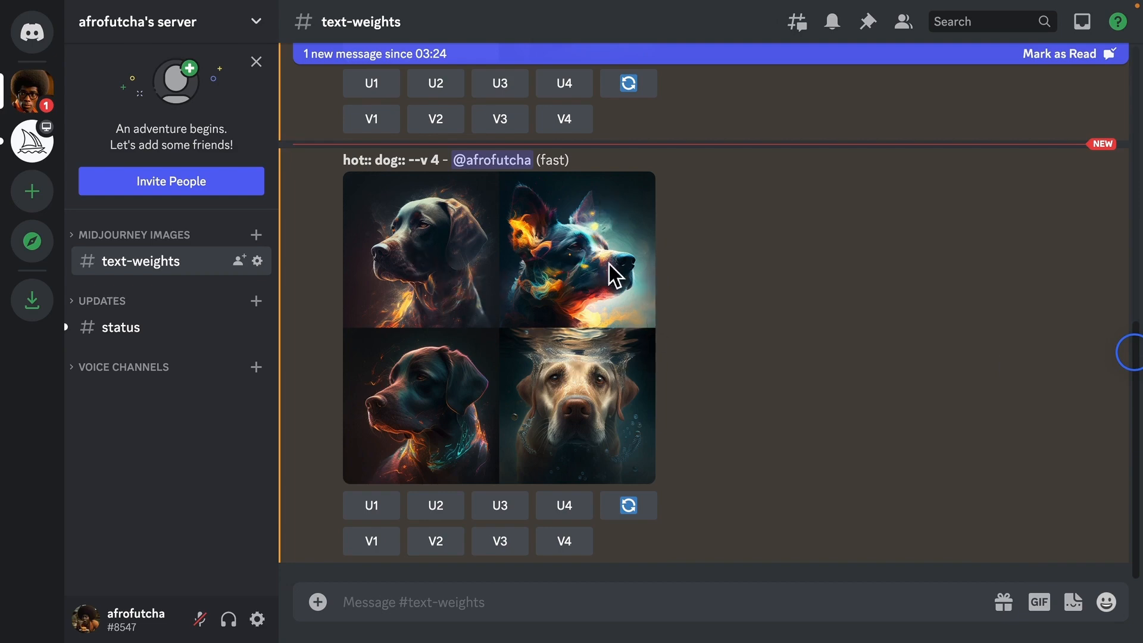
pyautogui.moveTo(600, 404)
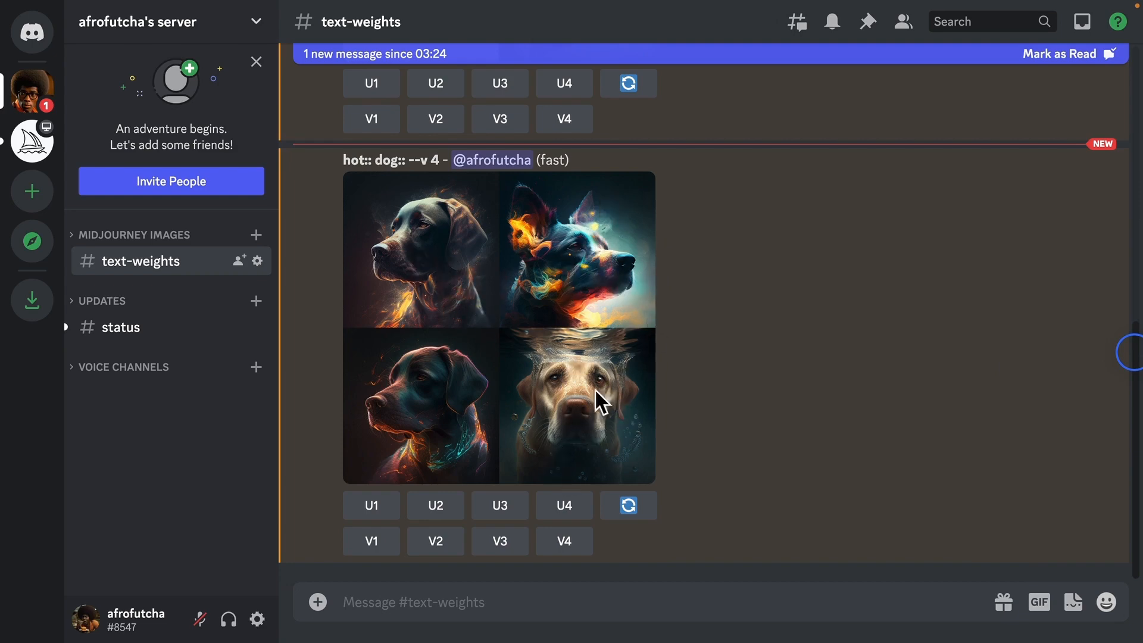
pyautogui.moveTo(594, 444)
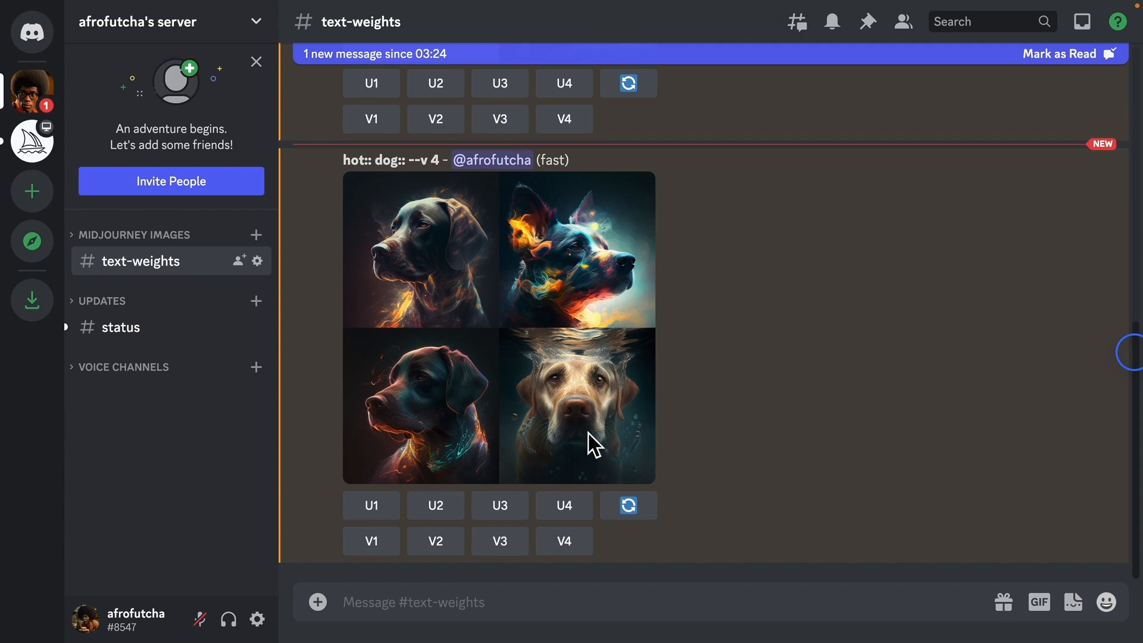
pyautogui.moveTo(618, 444)
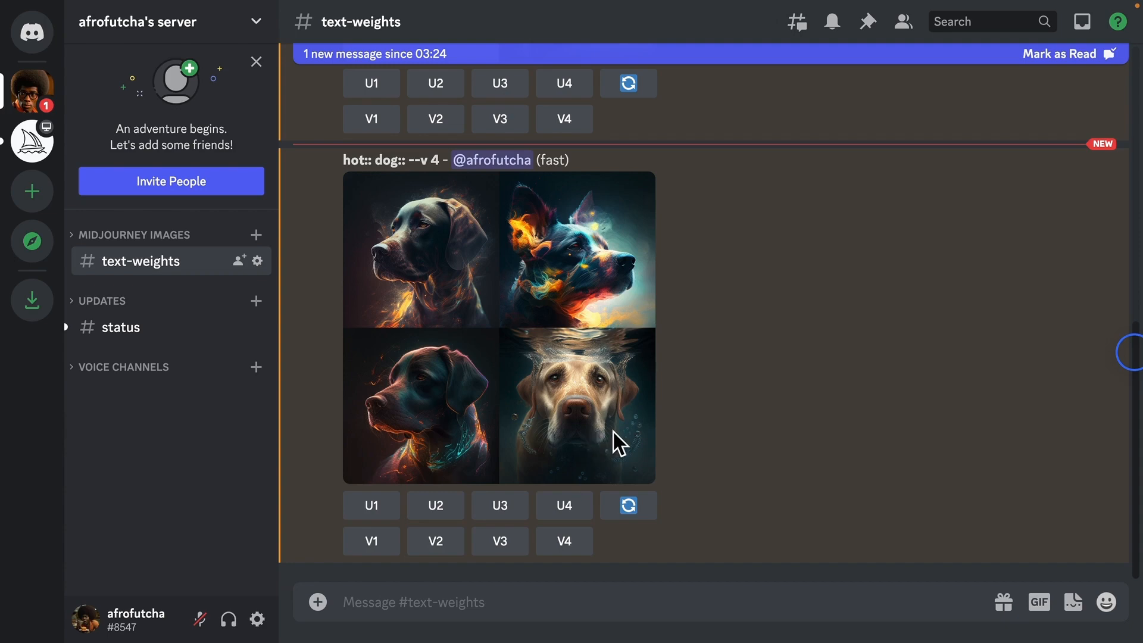
pyautogui.moveTo(629, 391)
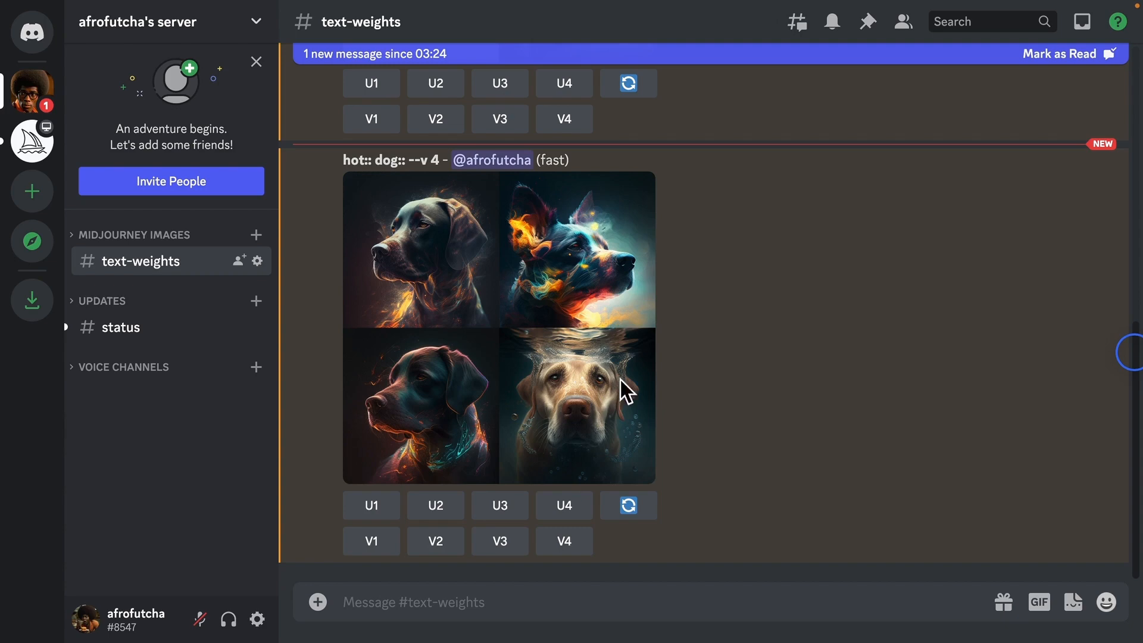
pyautogui.moveTo(402, 436)
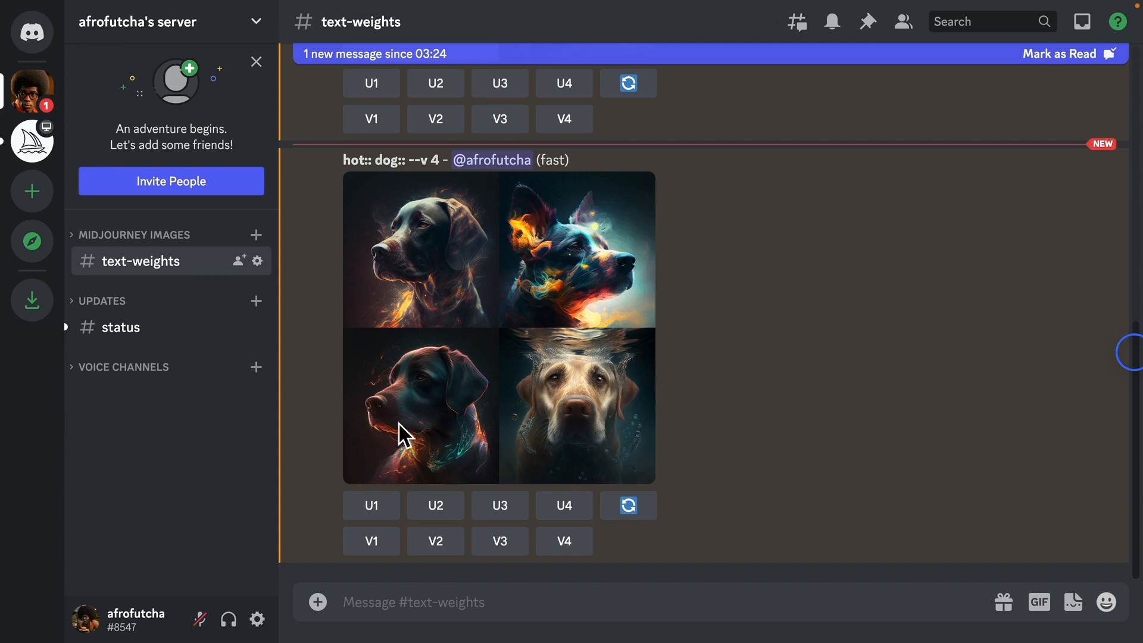
pyautogui.moveTo(444, 319)
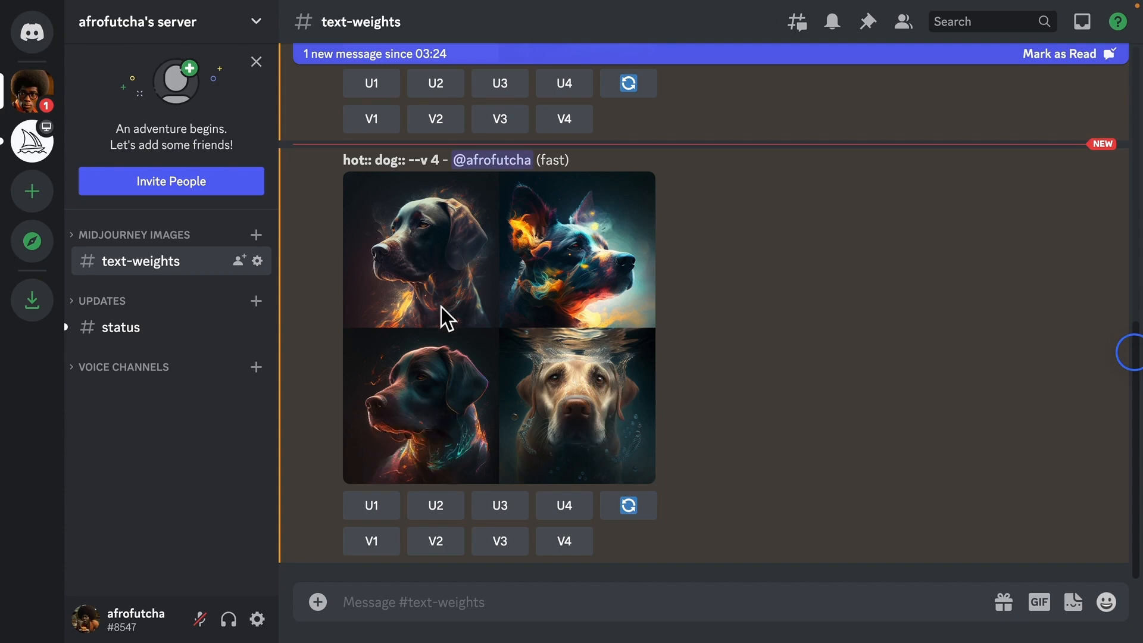
pyautogui.click(497, 327)
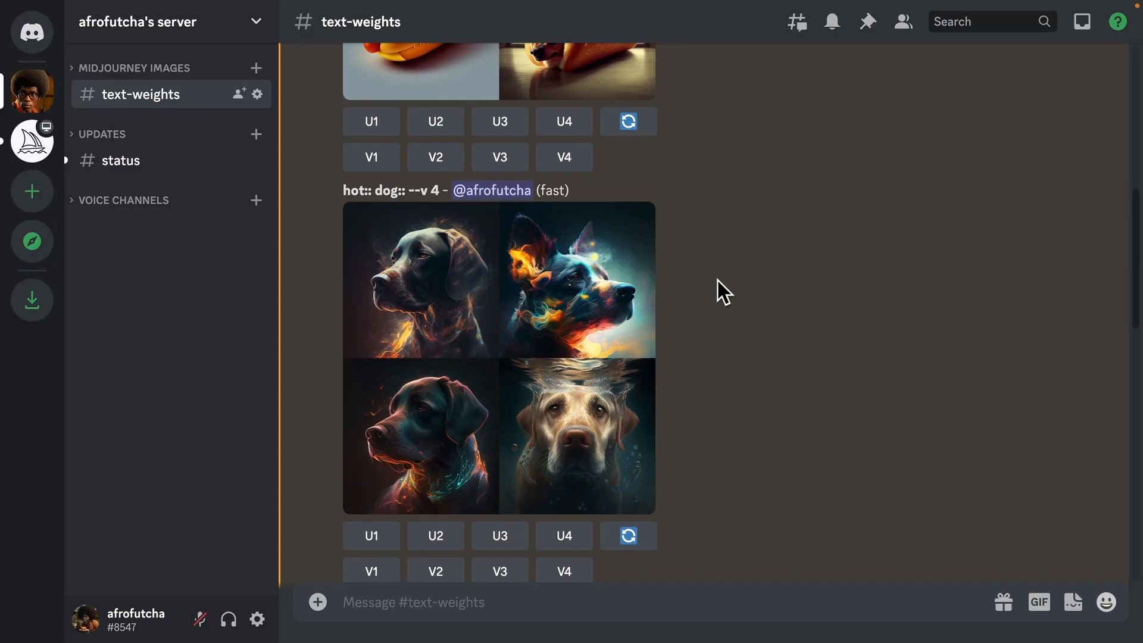
# Step: Scroll the channel down to the 'a dog::1 next to a house::3' grid of houses with small dogs
pyautogui.scroll(-3)
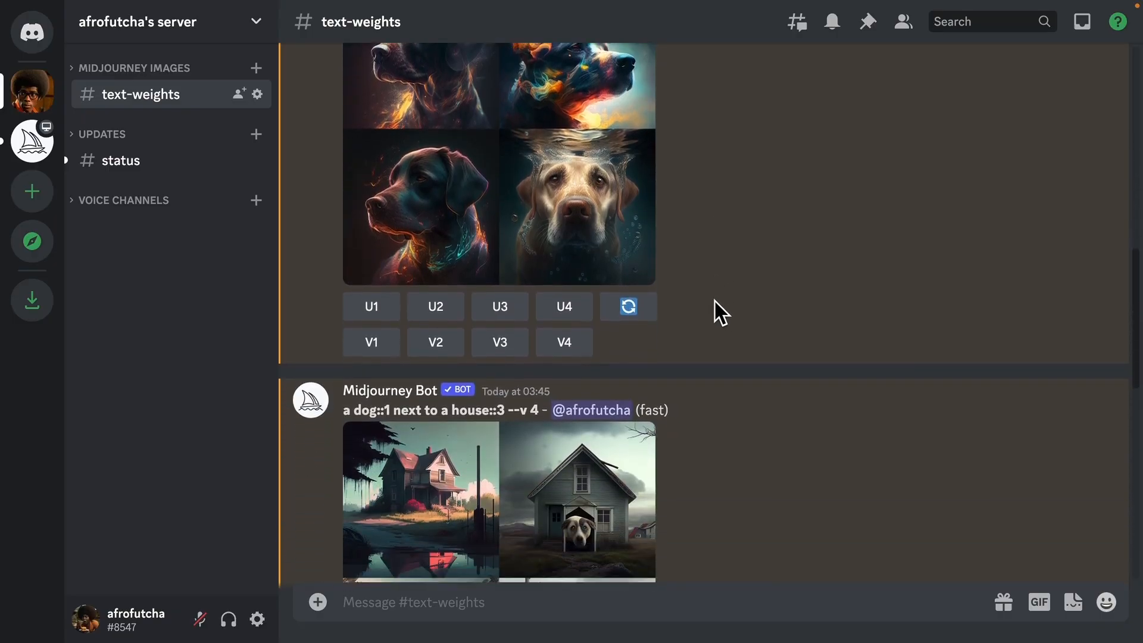
pyautogui.scroll(-3)
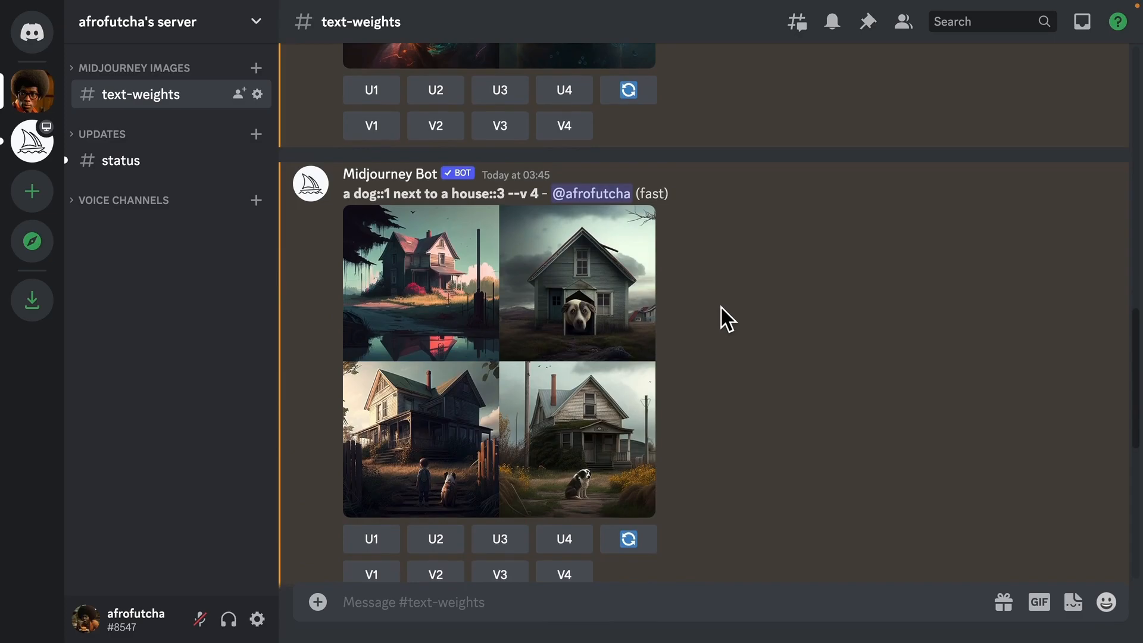
pyautogui.scroll(-3)
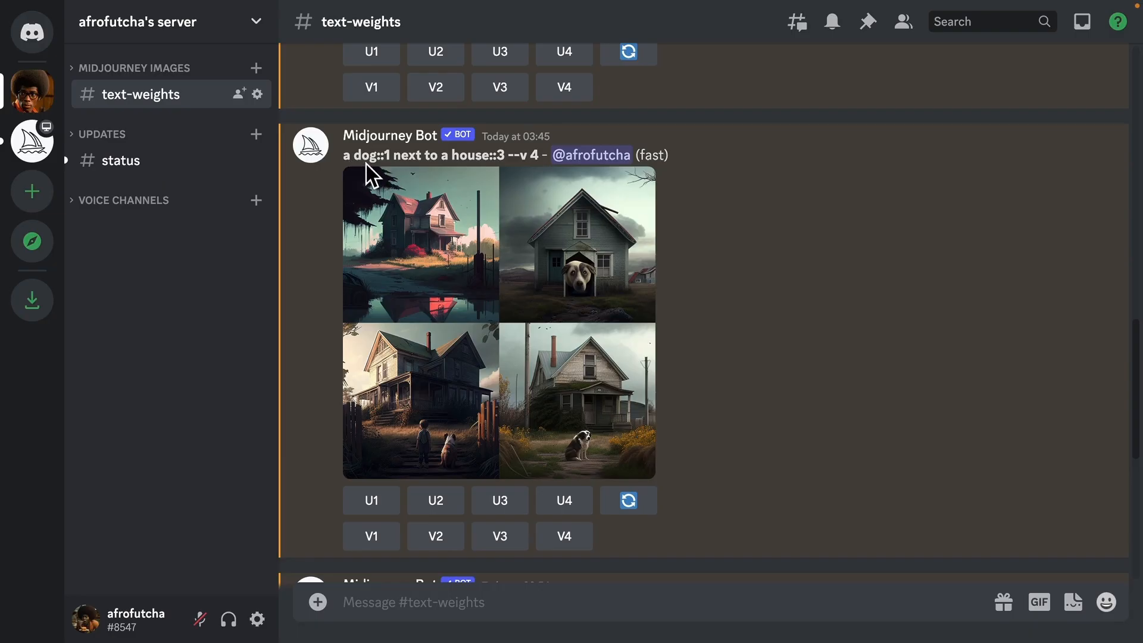
pyautogui.moveTo(480, 220)
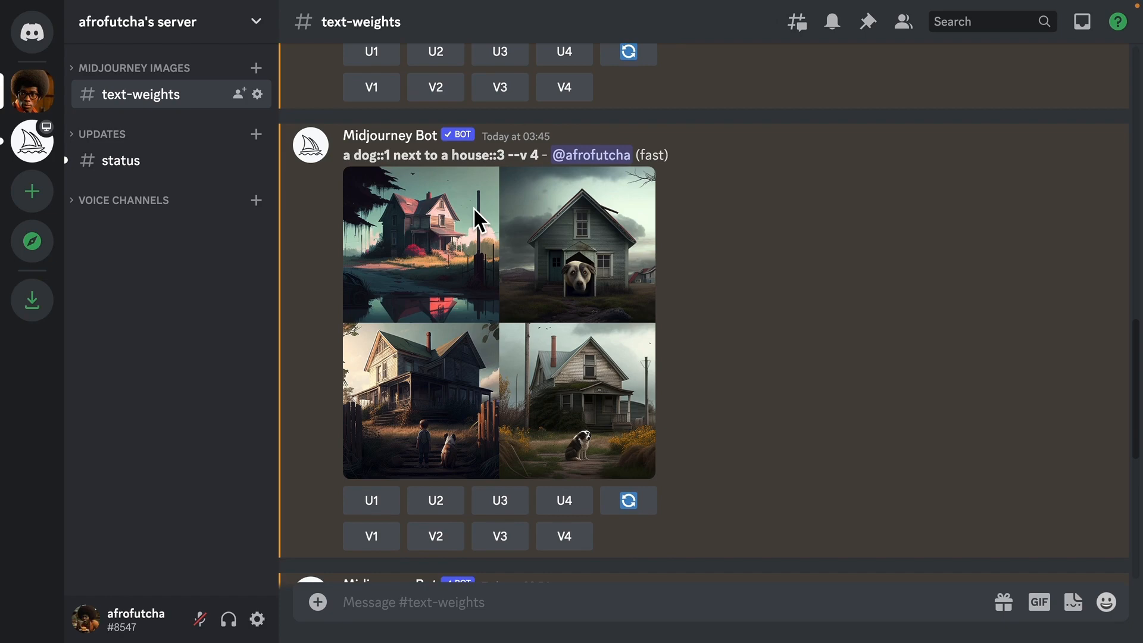
pyautogui.moveTo(514, 221)
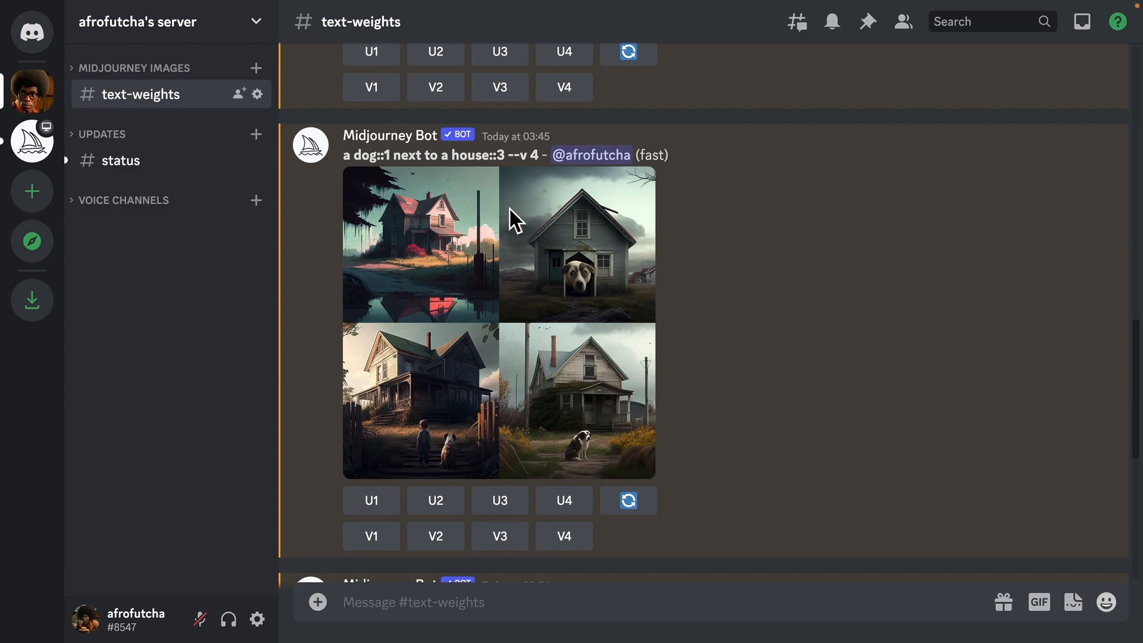